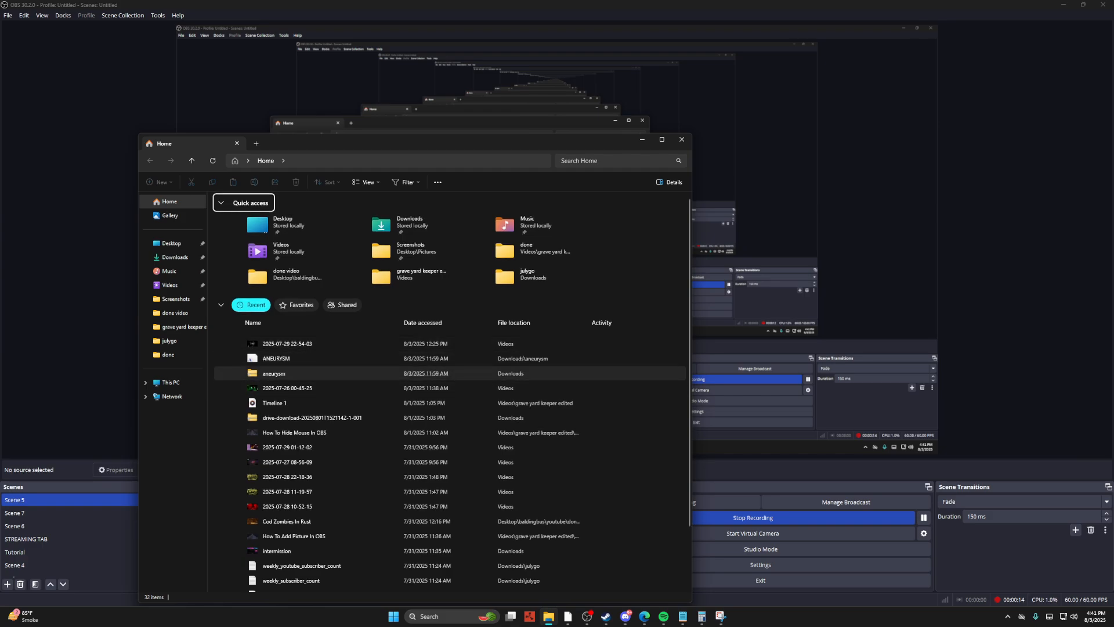
# Navigate to This PC > Local Disk (C:) > Program Files and scroll to obs-studio.
pyautogui.click(170, 381)
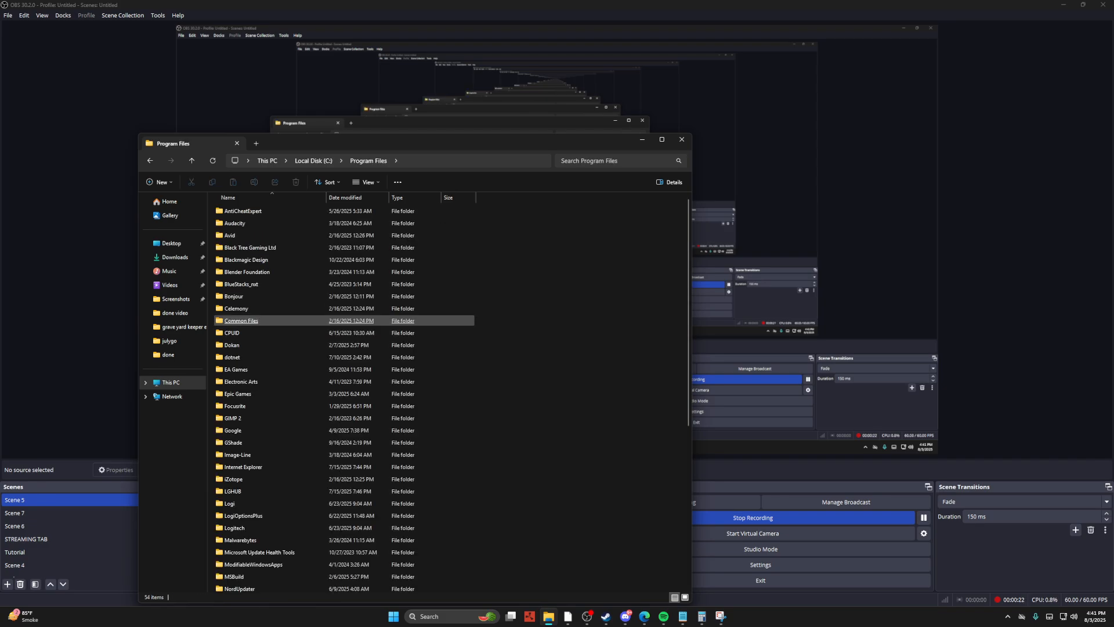
pyautogui.click(232, 491)
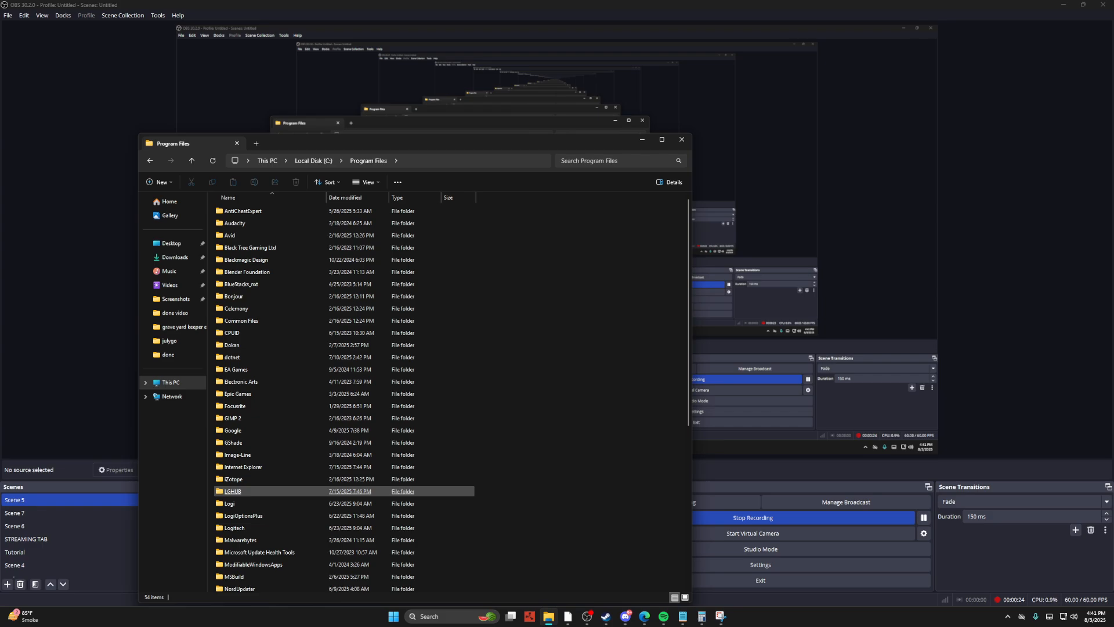
pyautogui.click(237, 454)
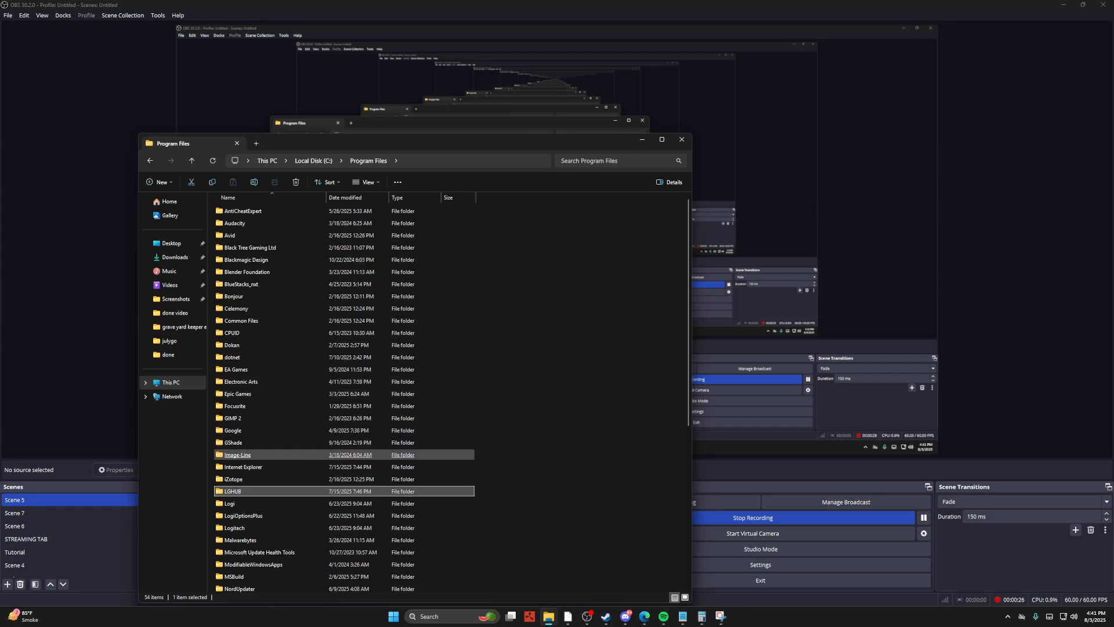
pyautogui.scroll(-3)
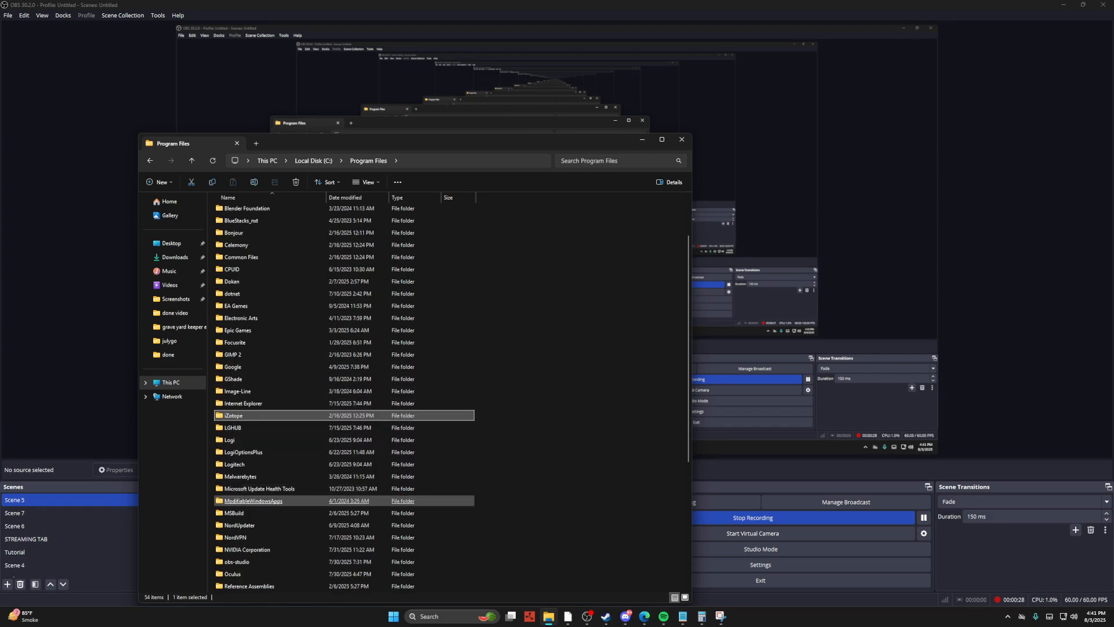
# Enter the obs-studio program folder and then its data folder.
pyautogui.doubleClick(236, 562)
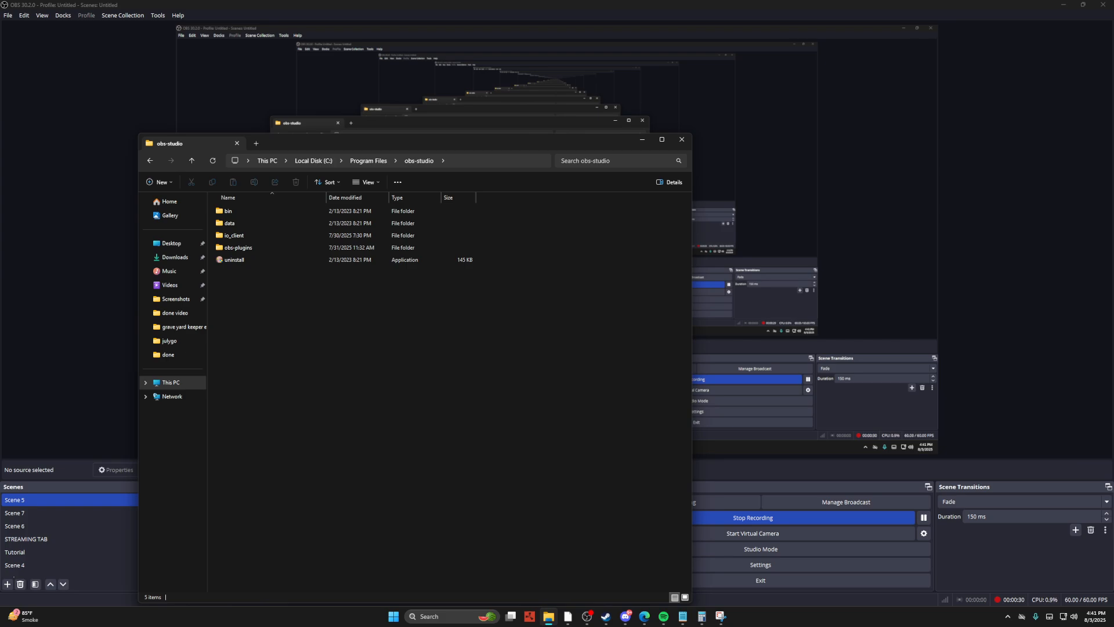
pyautogui.click(238, 248)
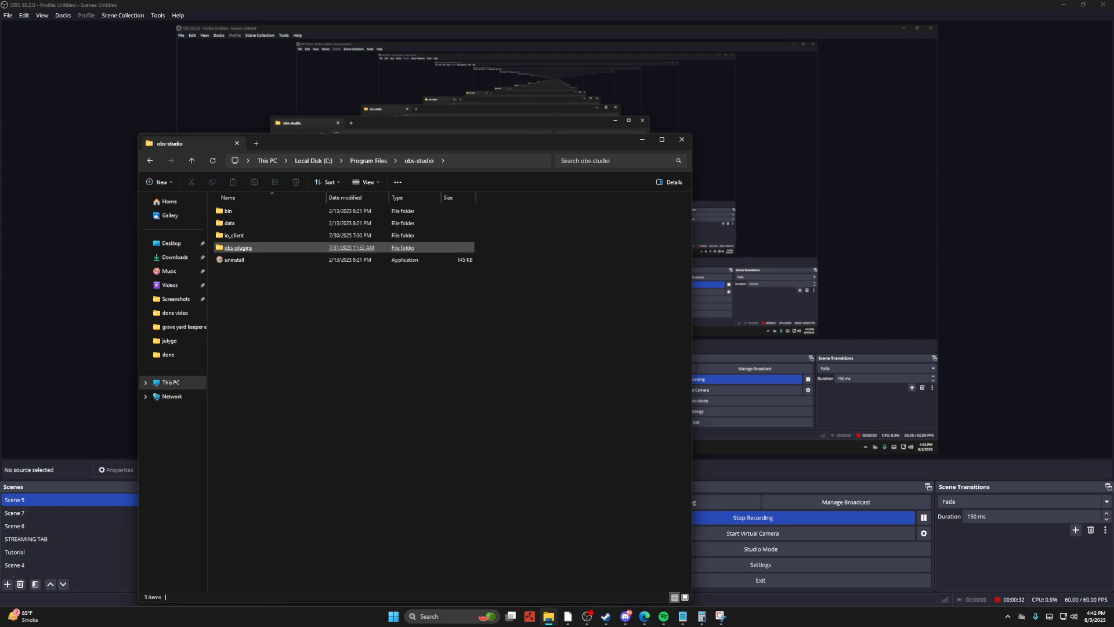
pyautogui.doubleClick(238, 247)
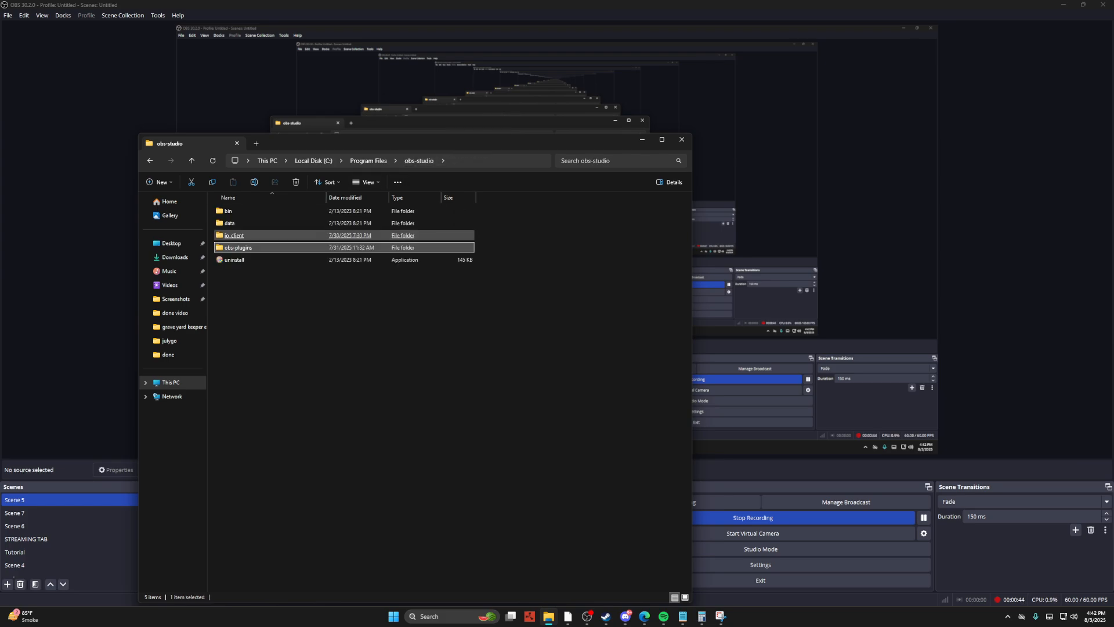
pyautogui.click(228, 210)
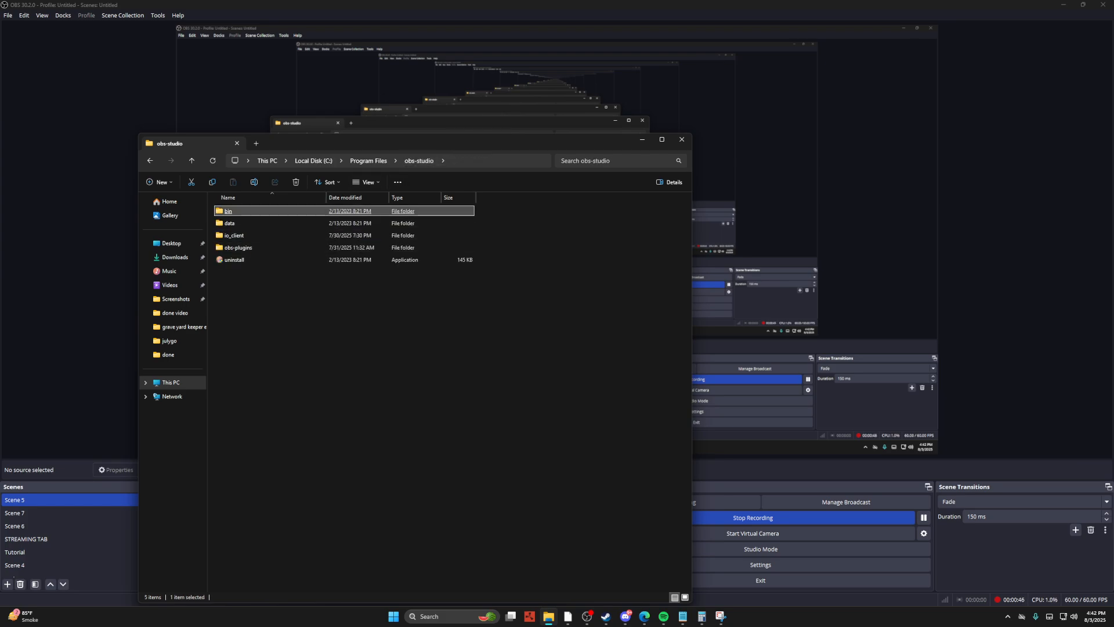
pyautogui.doubleClick(228, 210)
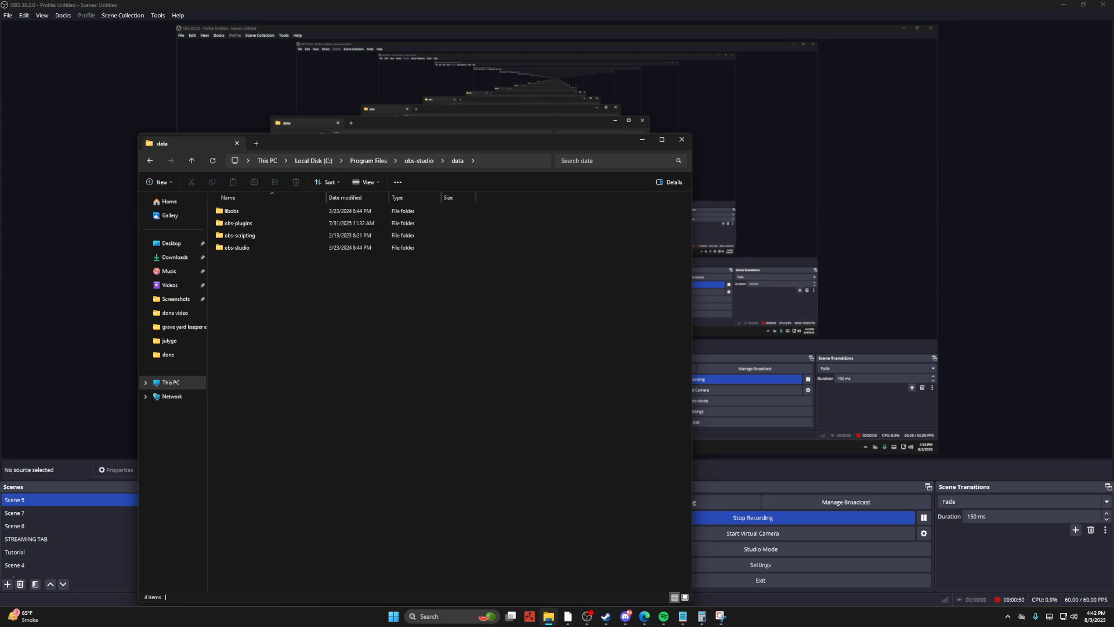
# Enter obs-studio's data\obs-plugins folder, then switch to Downloads.
pyautogui.doubleClick(236, 222)
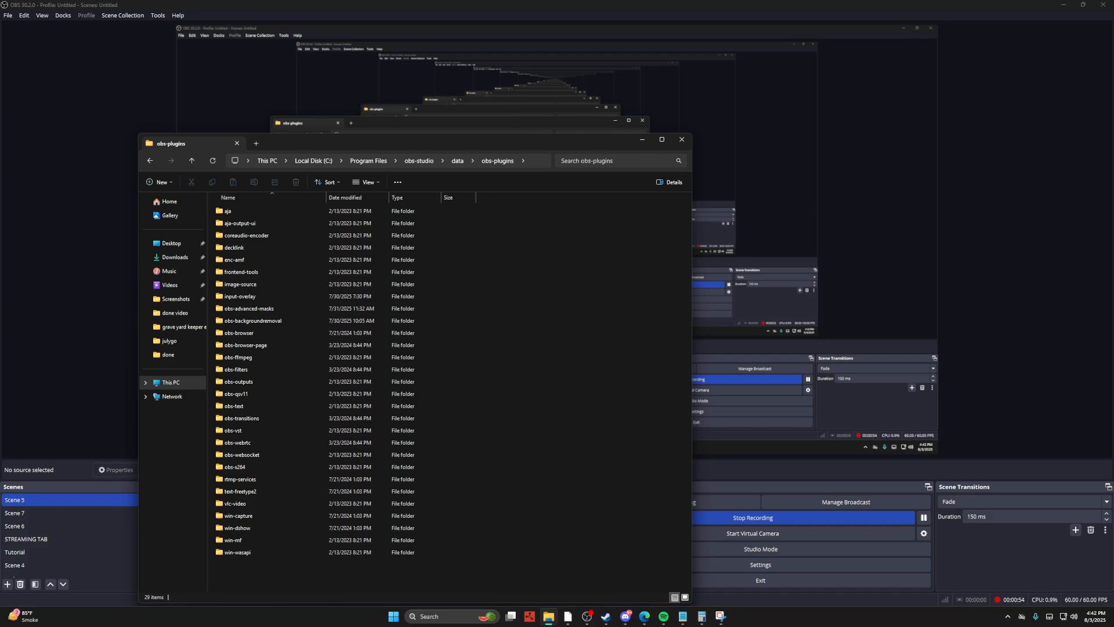
pyautogui.click(236, 369)
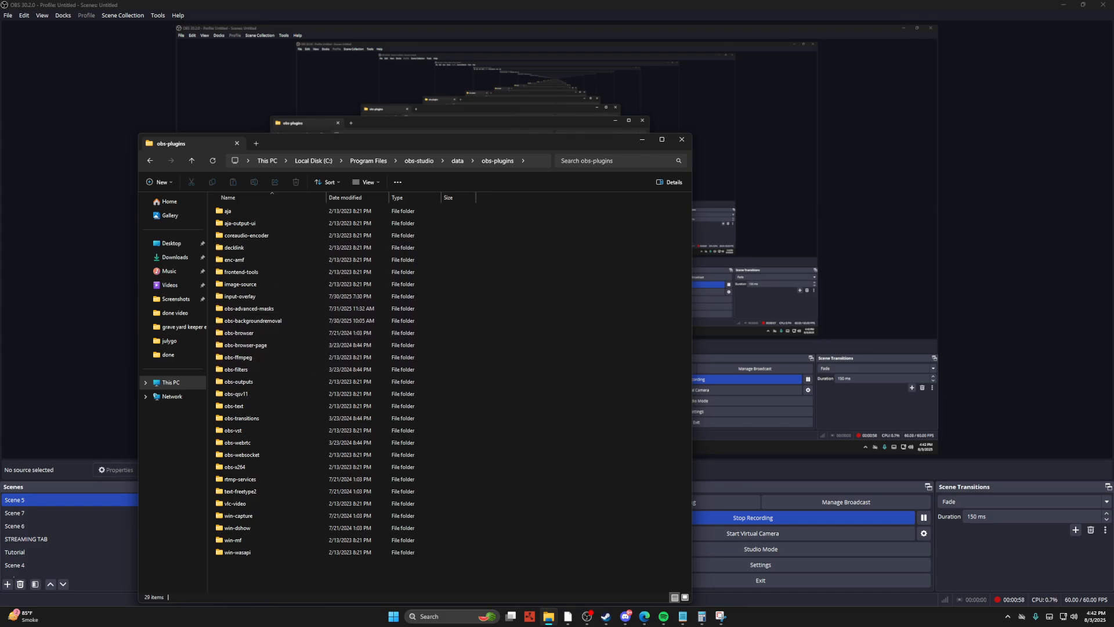
pyautogui.click(241, 491)
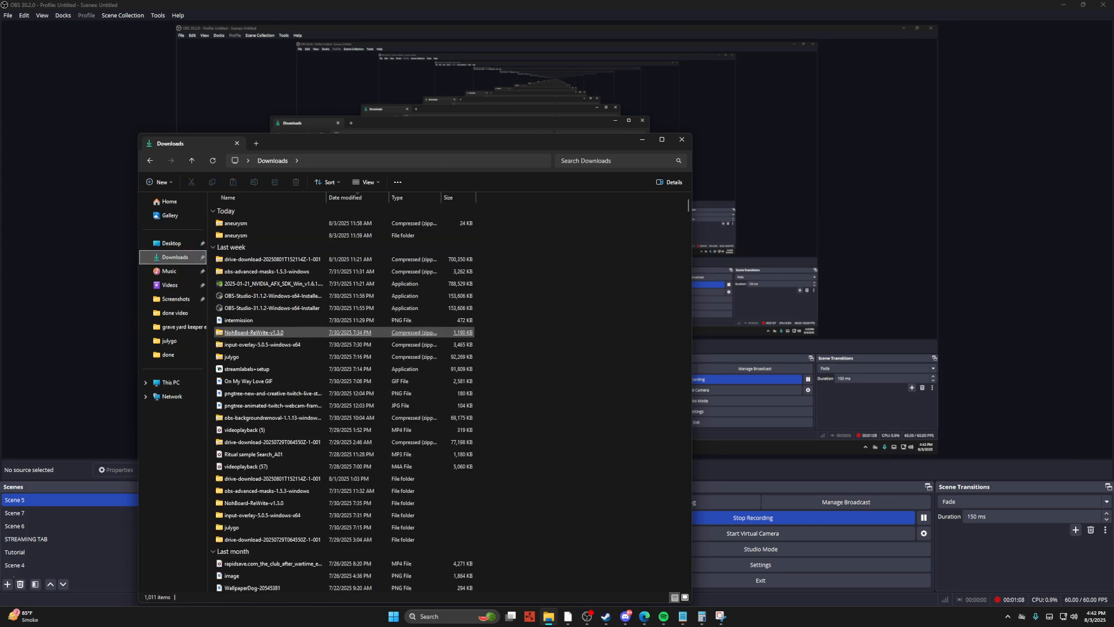
# Select the extracted input-overlay-5.0.5-windows-x64 folder in Downloads.
pyautogui.click(261, 343)
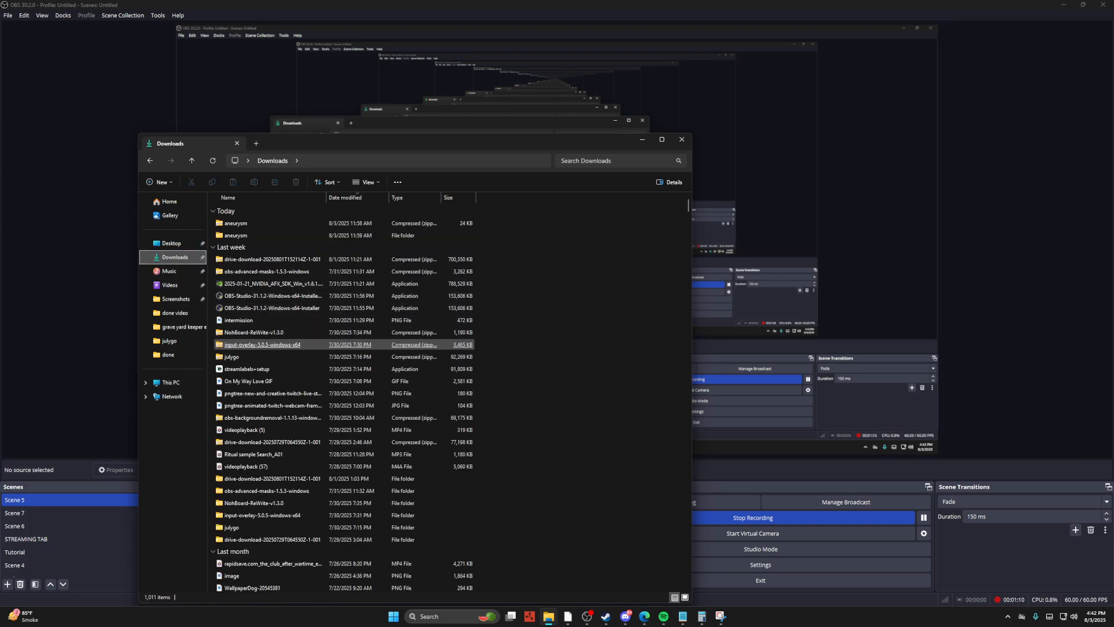
pyautogui.rightClick(261, 345)
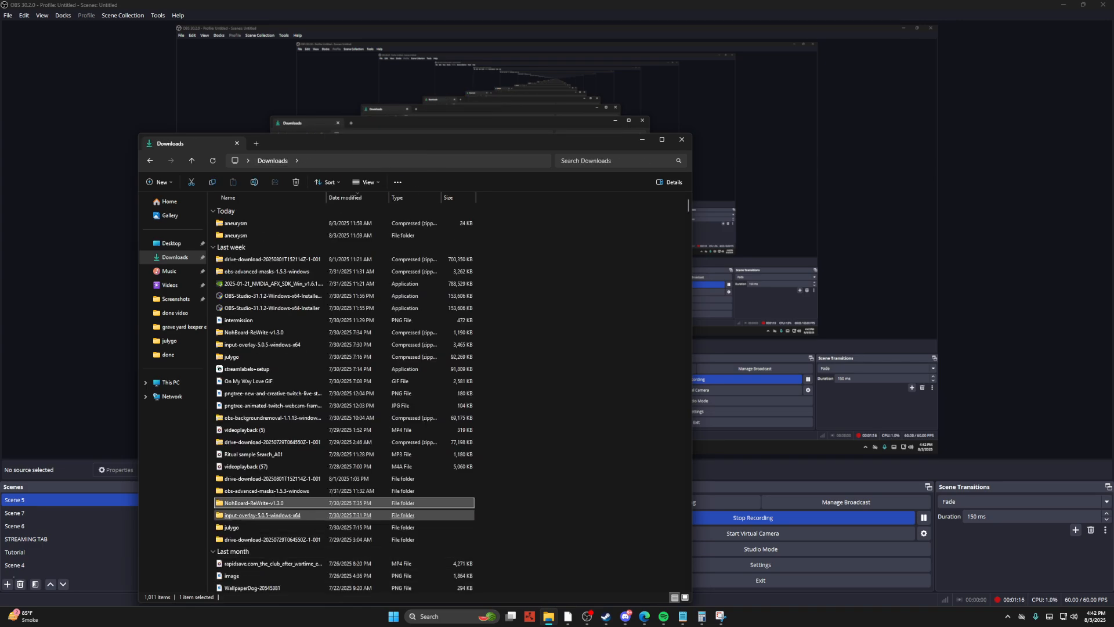
# Enter input-overlay-5.0.5-windows-x64, check its empty data\obs-plugins, then go back up via the address bar.
pyautogui.doubleClick(261, 515)
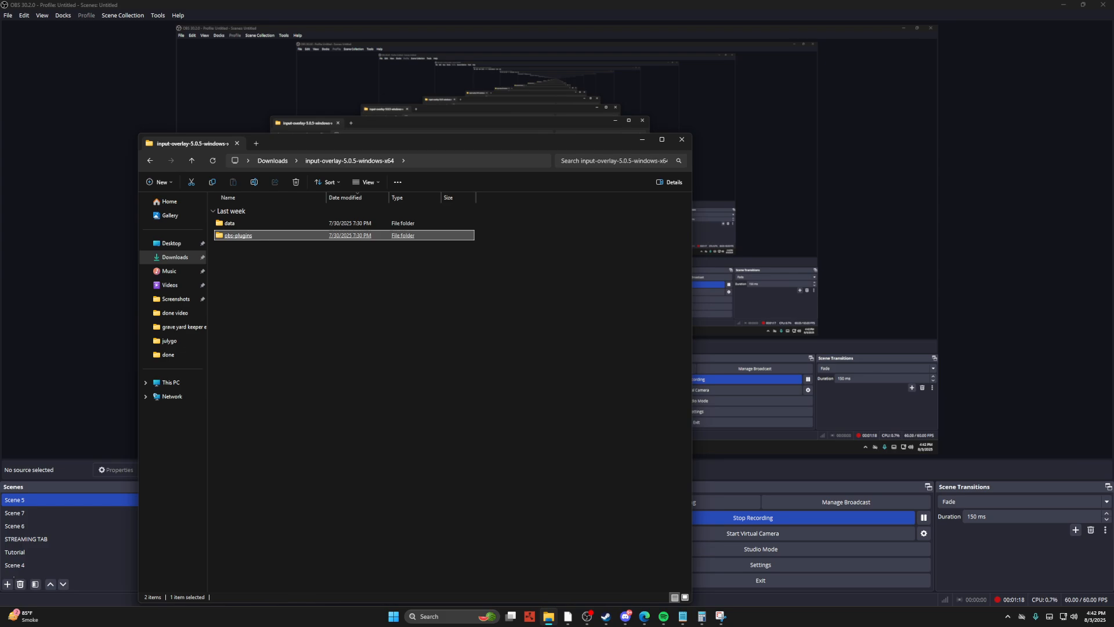
pyautogui.doubleClick(238, 235)
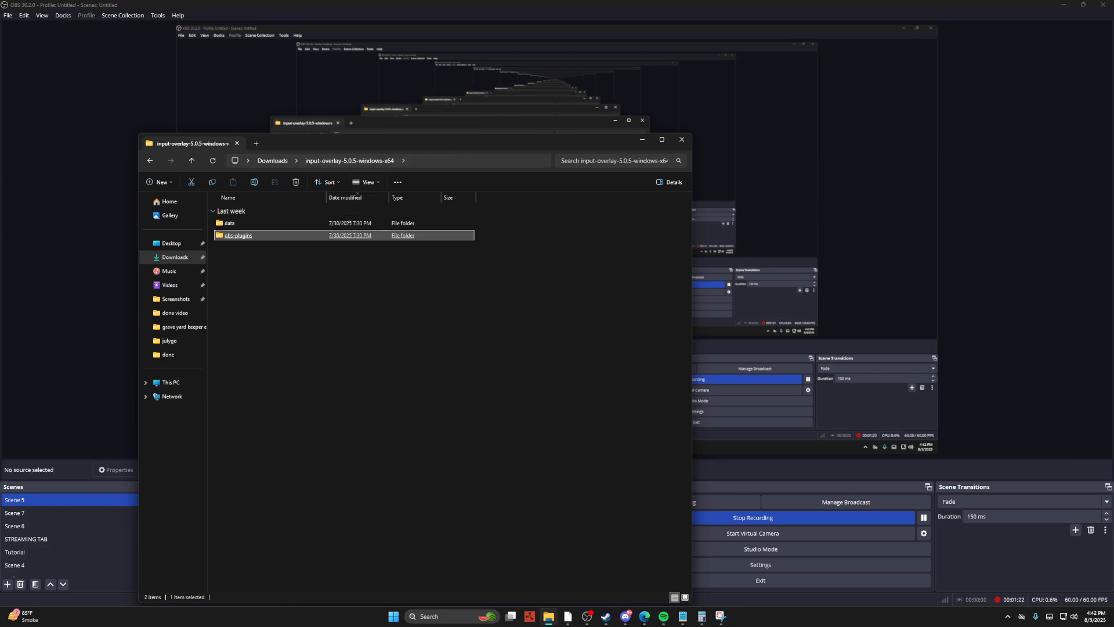
pyautogui.doubleClick(238, 236)
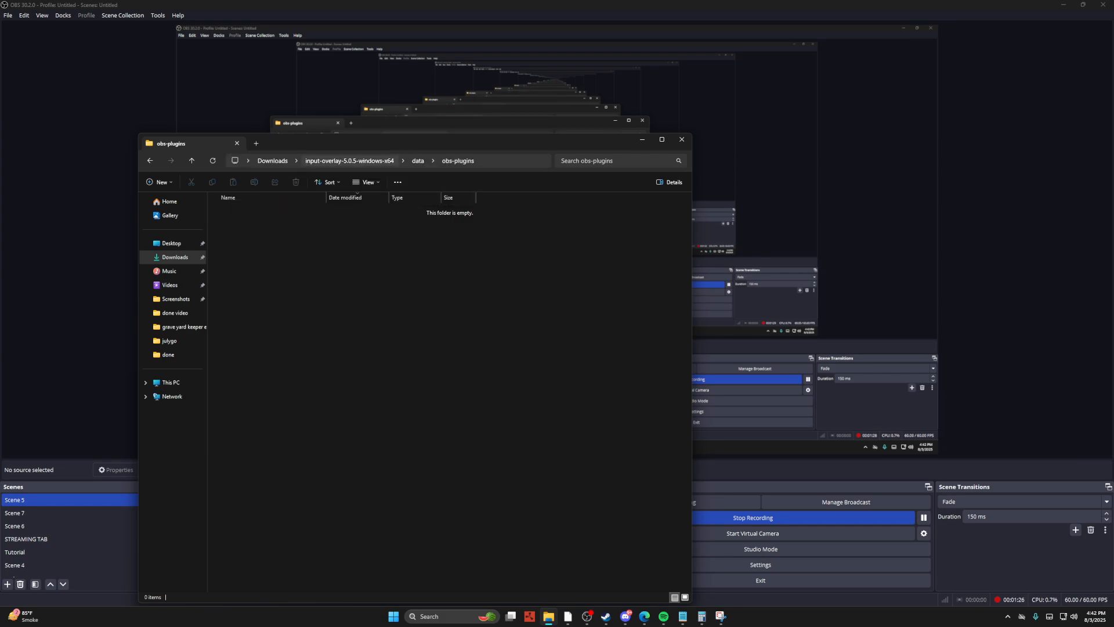
pyautogui.click(349, 160)
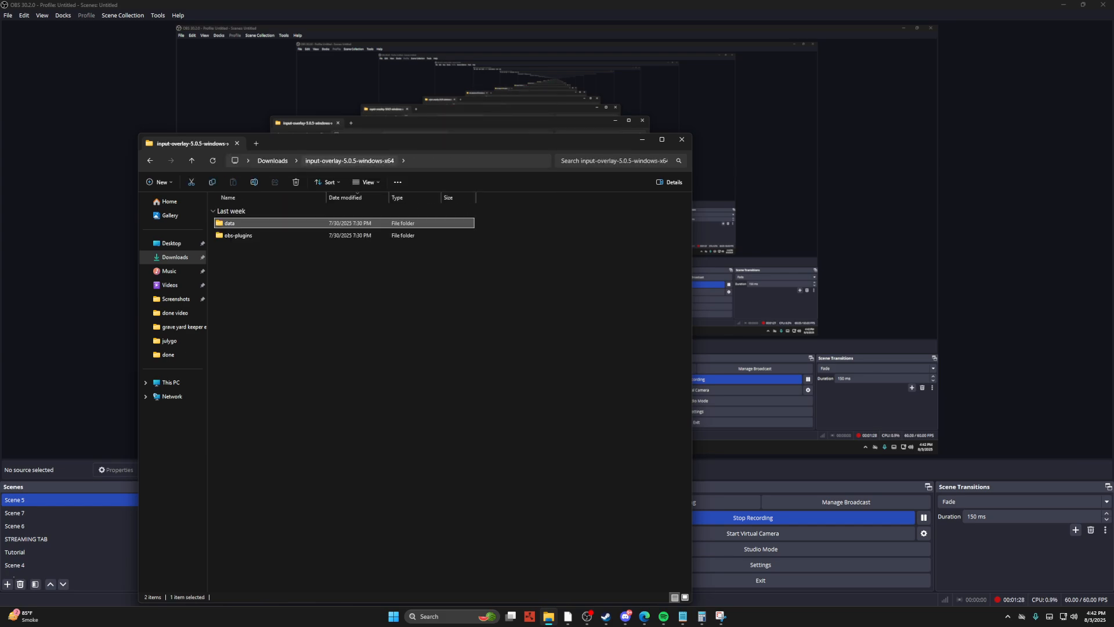